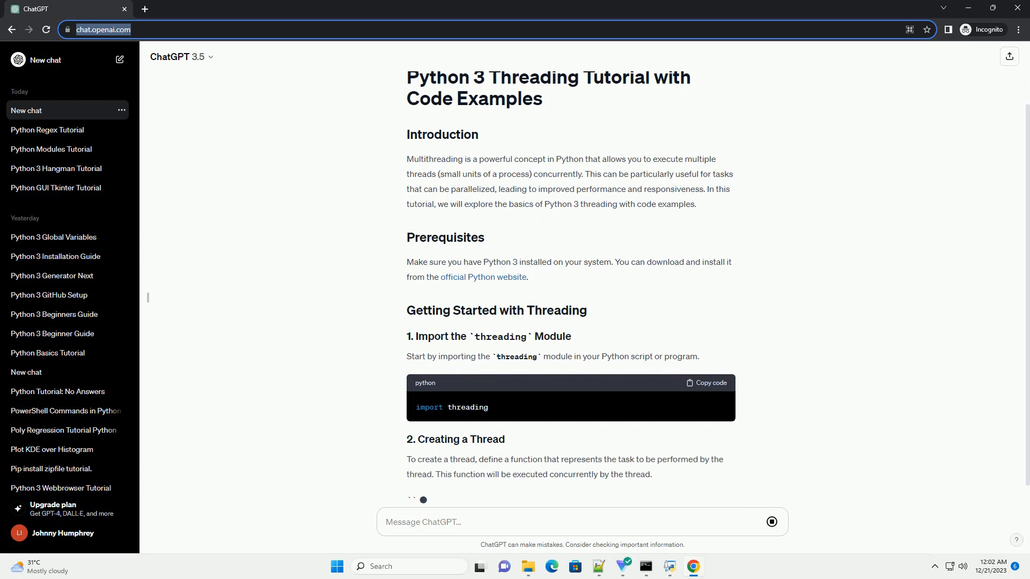
scroll(down, 3)
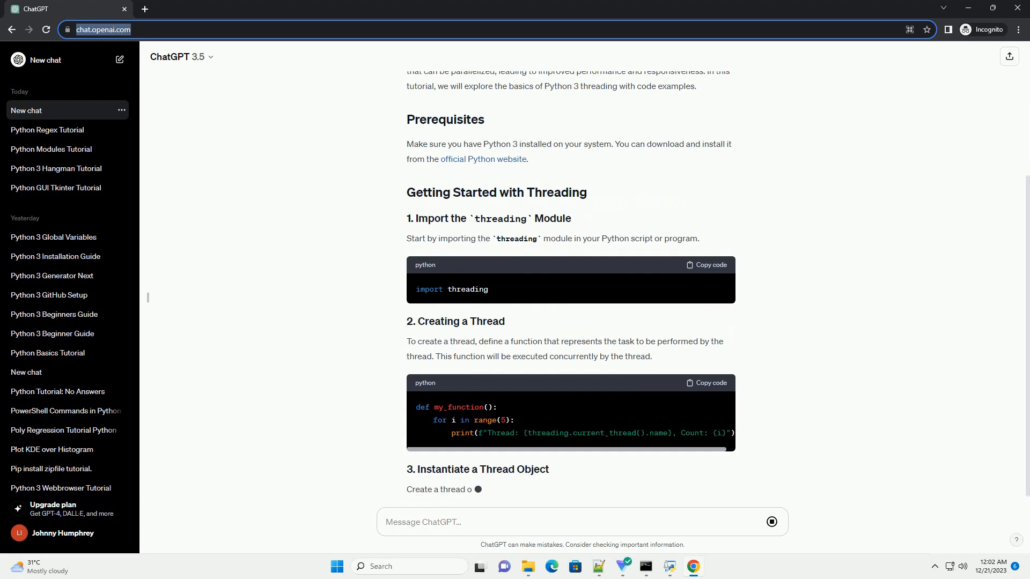
scroll(down, 3)
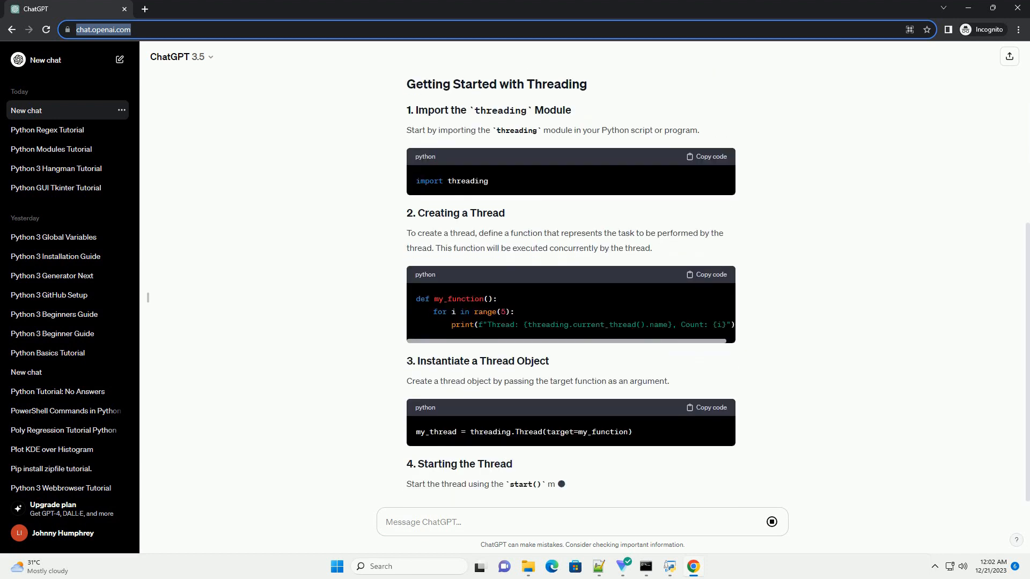
scroll(down, 3)
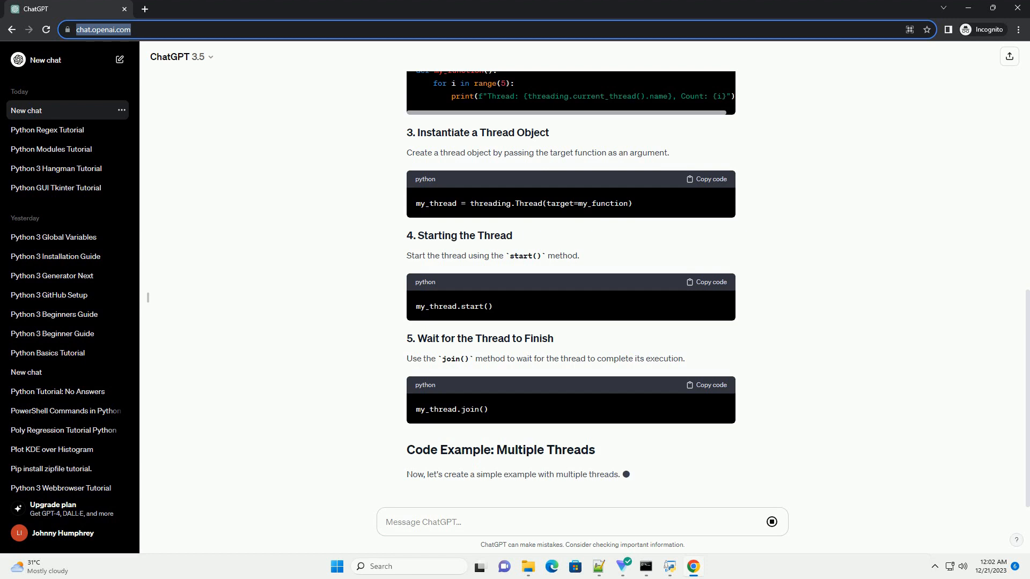
scroll(down, 3)
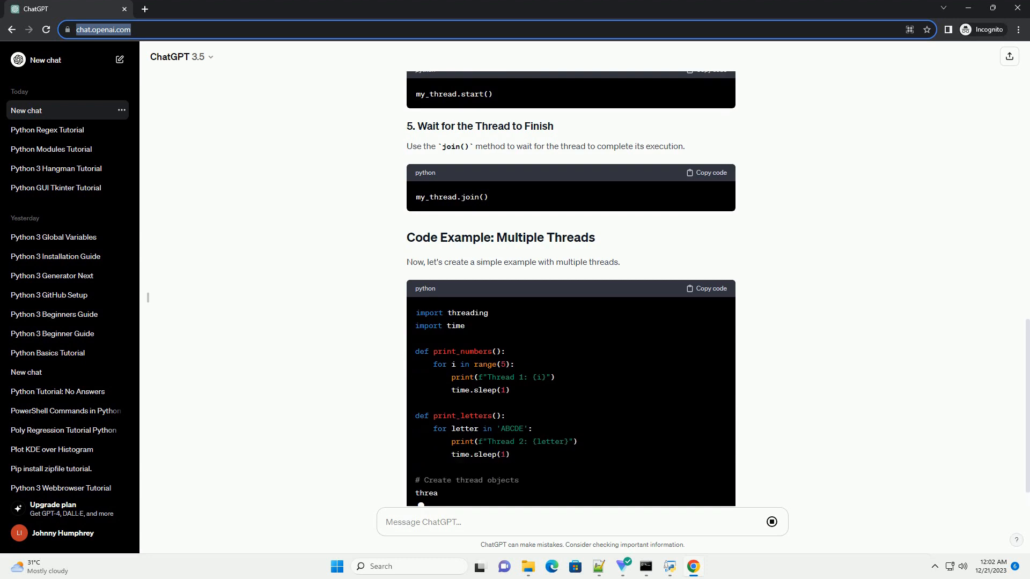
scroll(down, 3)
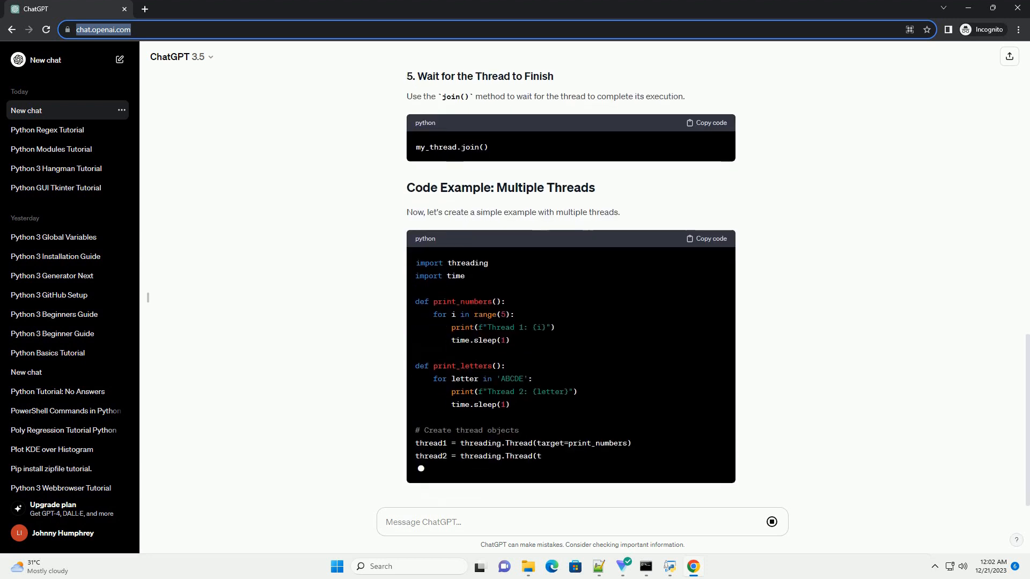
scroll(down, 3)
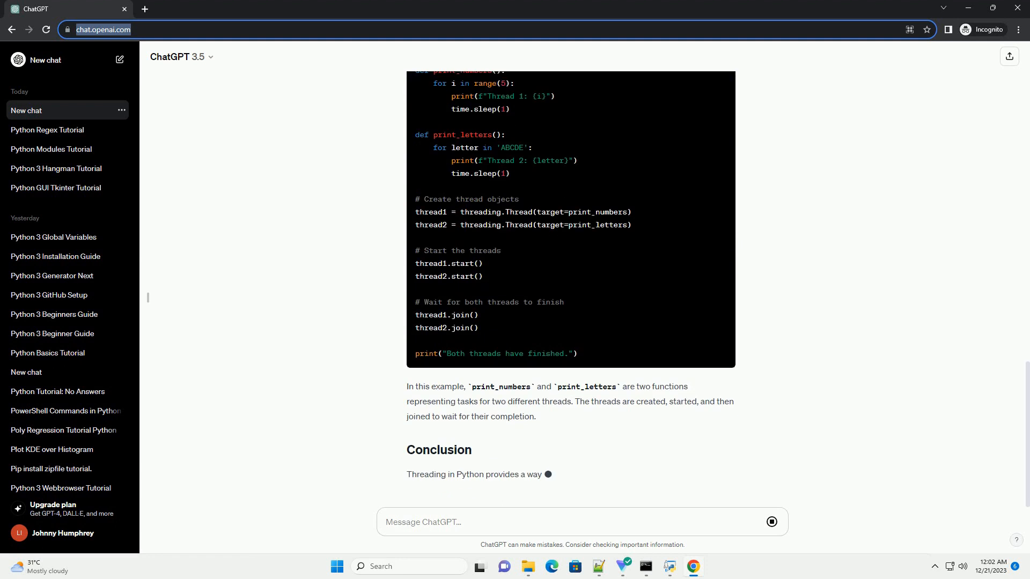
scroll(down, 3)
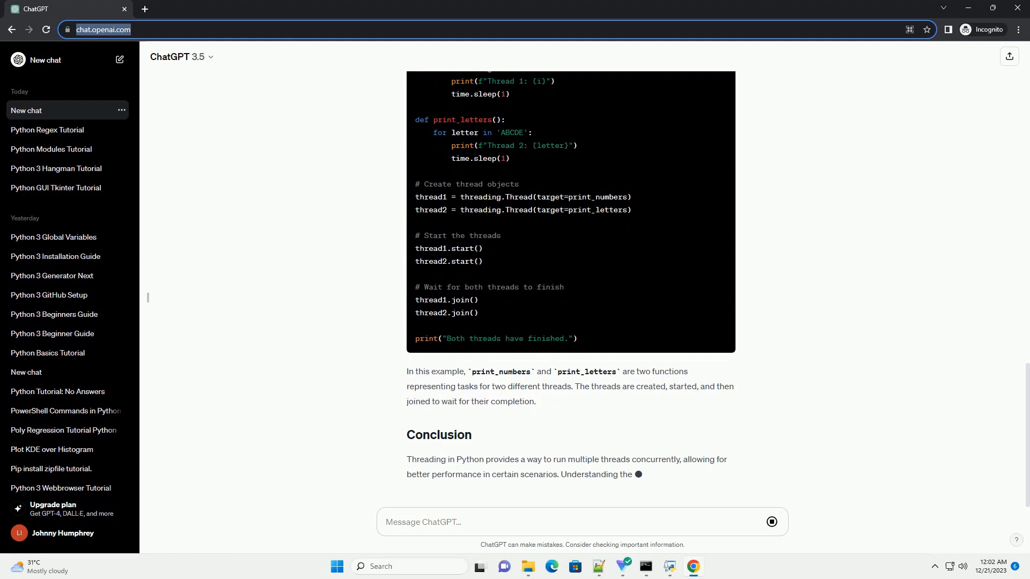